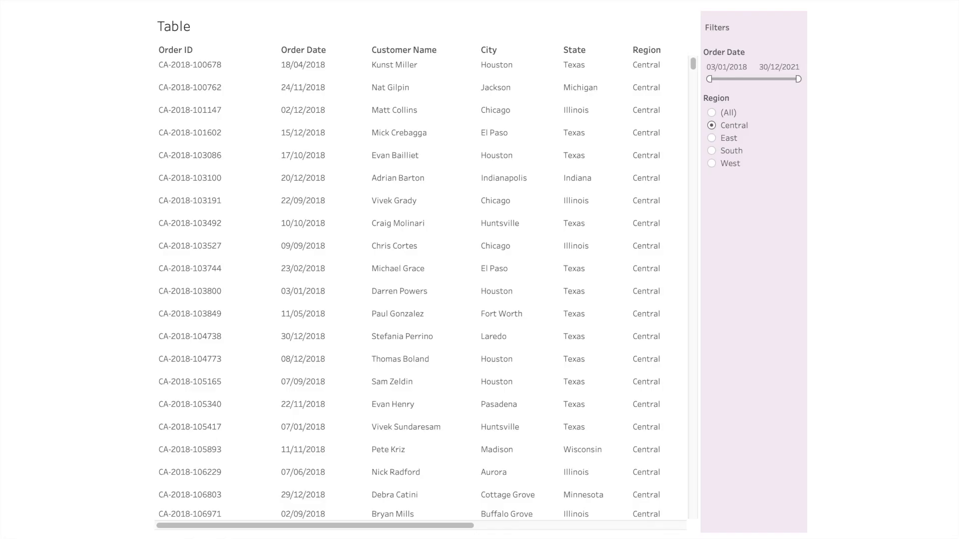
pyautogui.moveTo(107, 312)
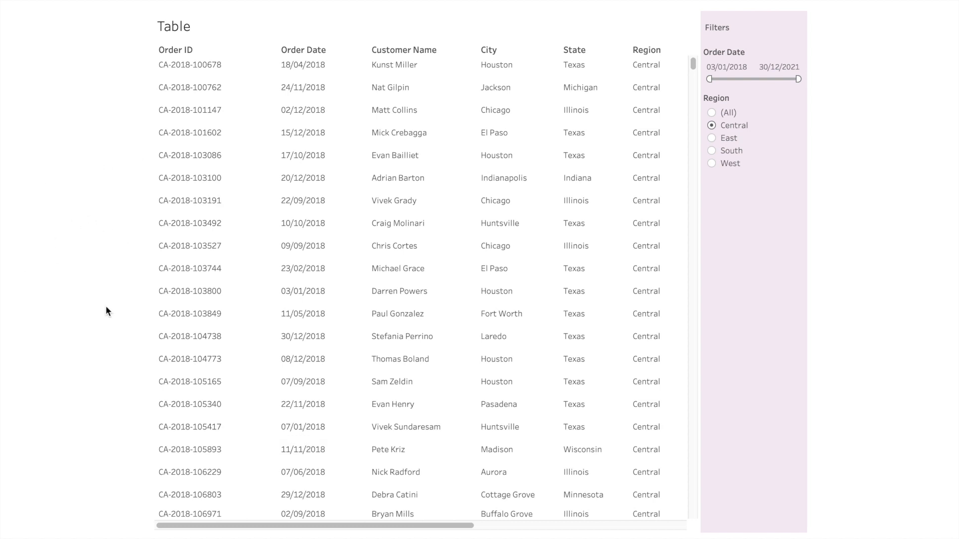
pyautogui.moveTo(185, 289)
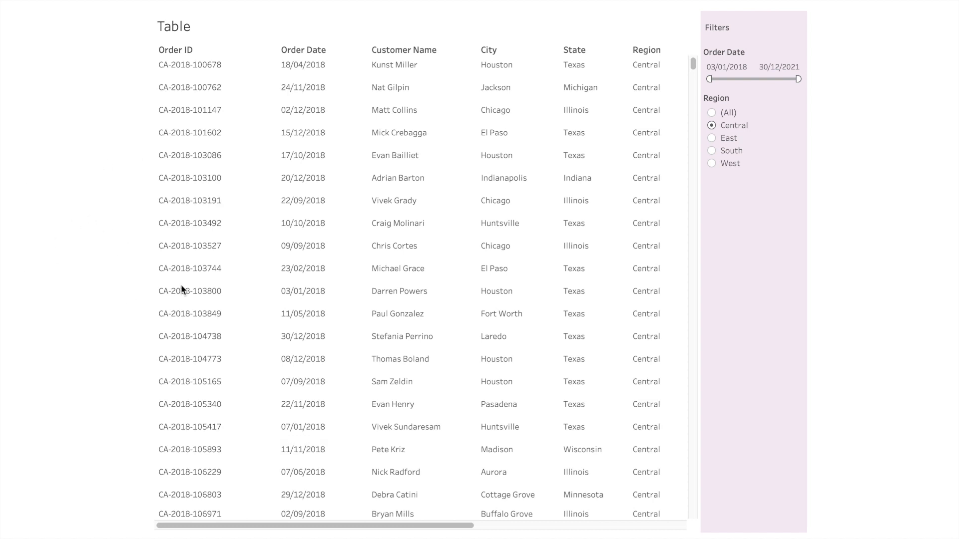
pyautogui.moveTo(129, 174)
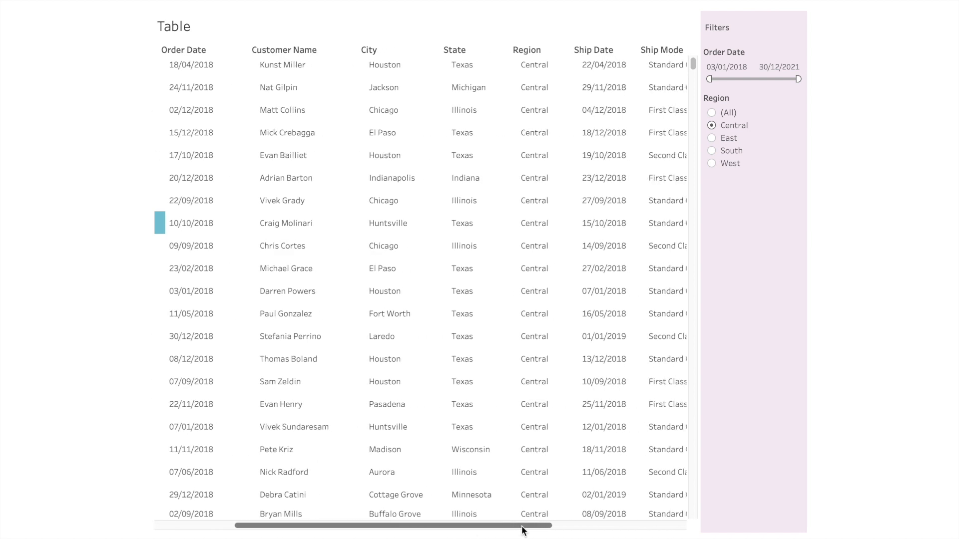
# Scroll through the Data Plus Science HighlightTableRow article in Chrome.
pyautogui.hscroll(3)
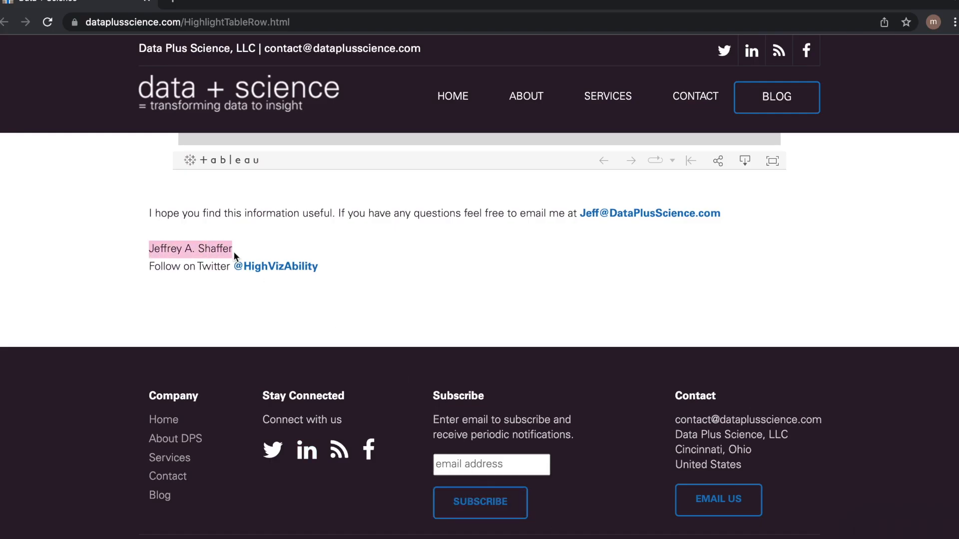
pyautogui.scroll(3)
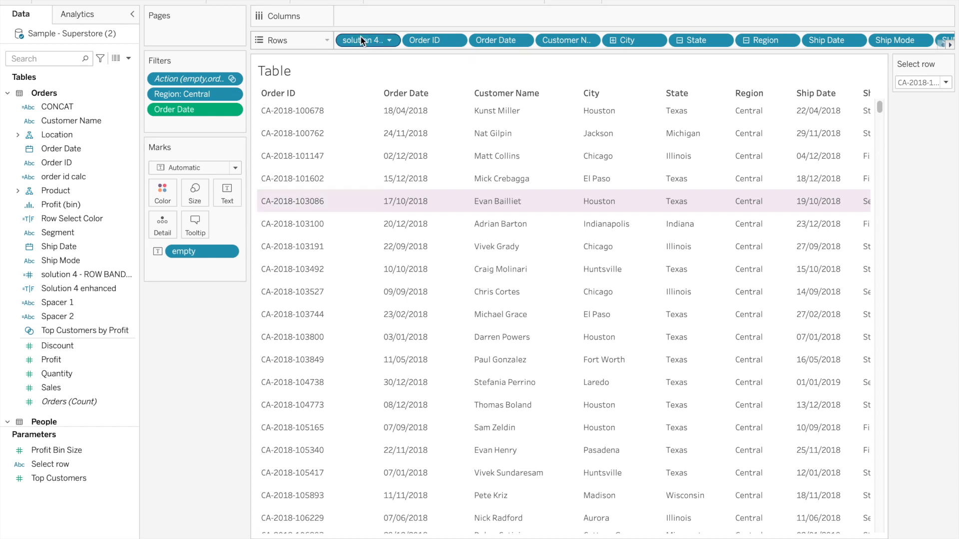
# Show the solution 4 band order values 1, 2, 3 as a header and bring up the Select row parameter.
pyautogui.click(388, 40)
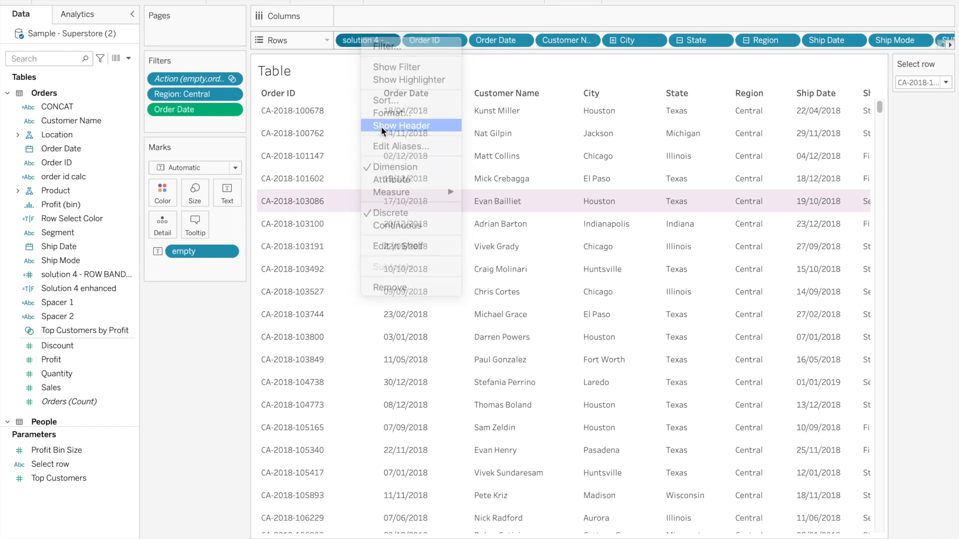
pyautogui.click(401, 126)
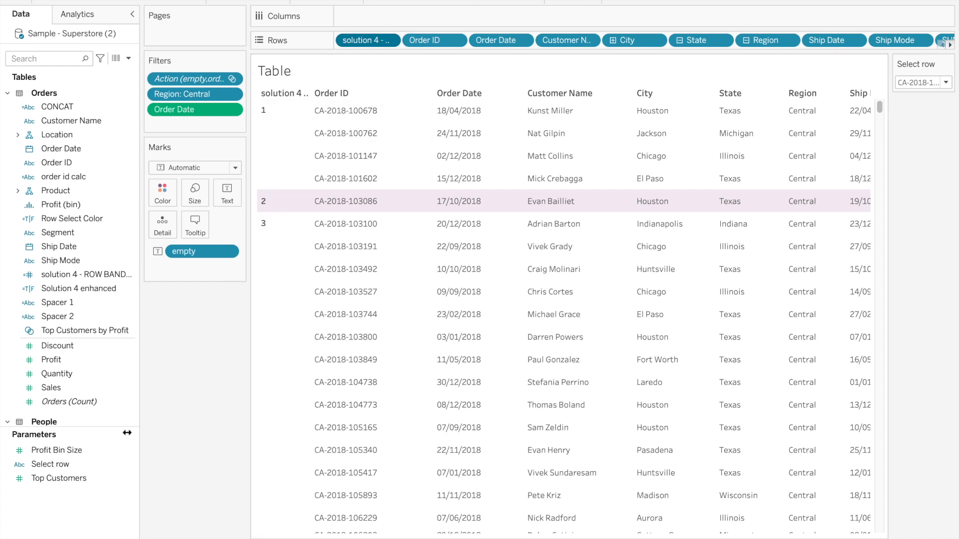
pyautogui.doubleClick(50, 464)
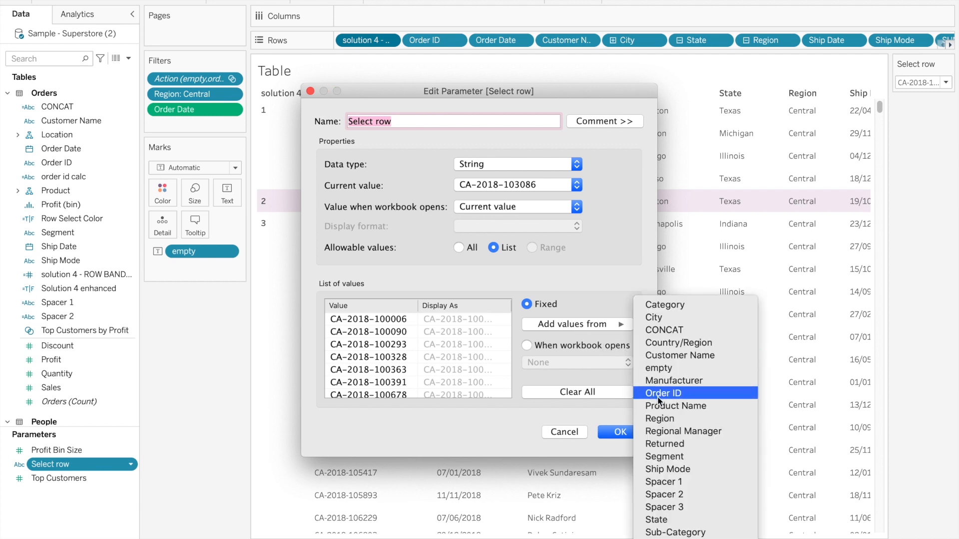
pyautogui.moveTo(691, 397)
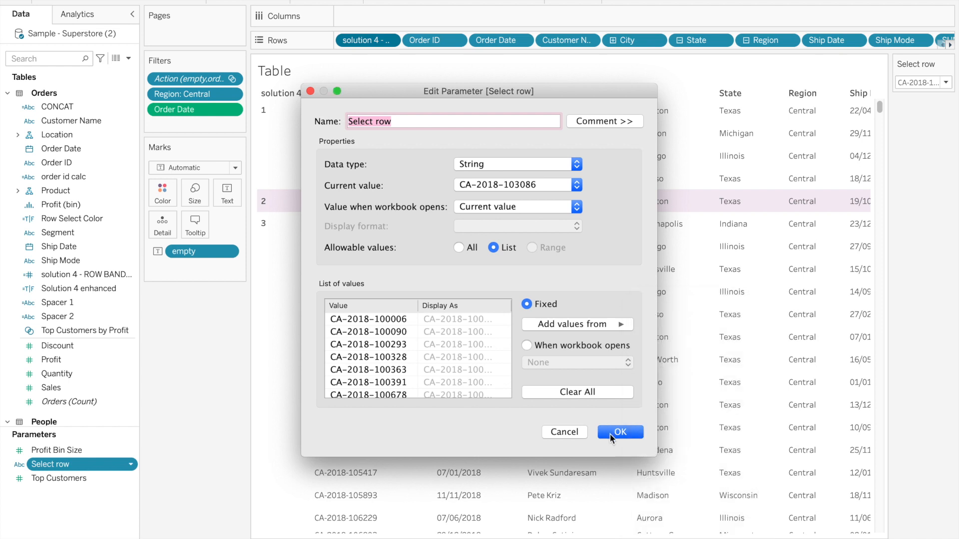
# Confirm the Select row parameter with its list of Order ID values.
pyautogui.click(620, 431)
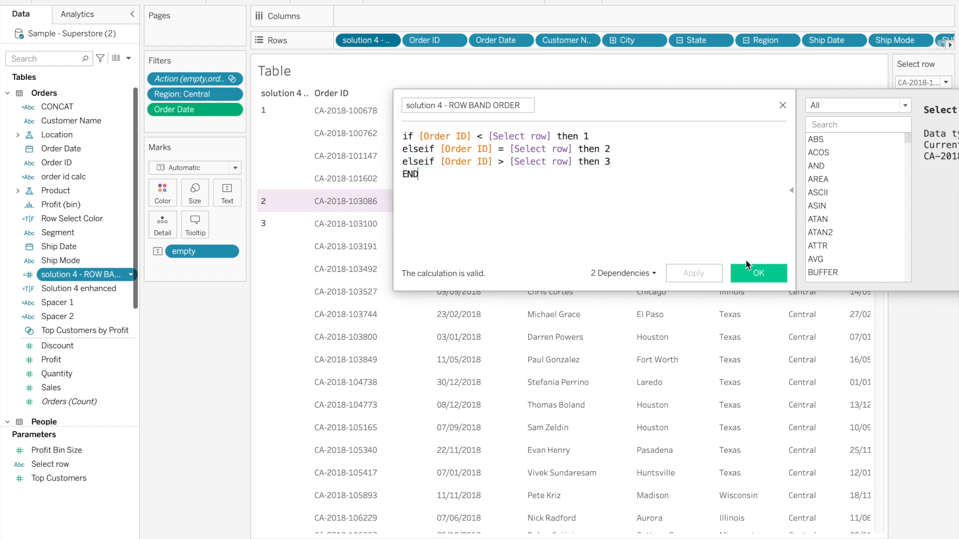
# Confirm the solution 4 - ROW BAND ORDER IF/ELSEIF calculation returning 1, 2 or 3.
pyautogui.click(758, 273)
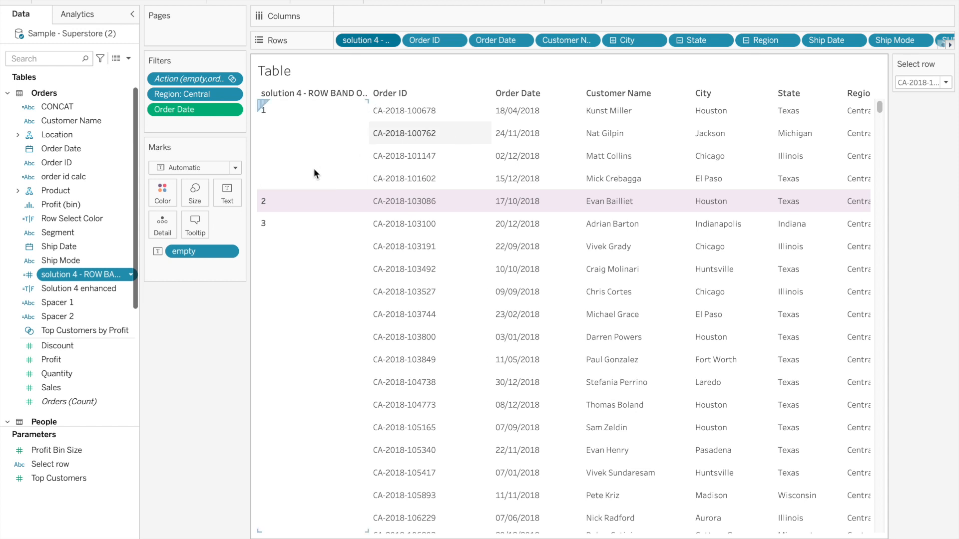
pyautogui.moveTo(300, 197)
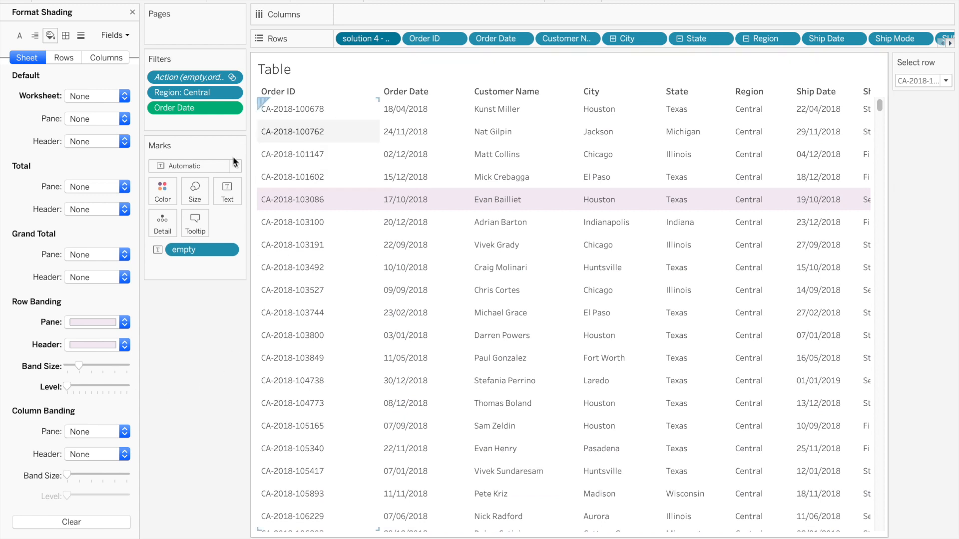
pyautogui.moveTo(425, 290)
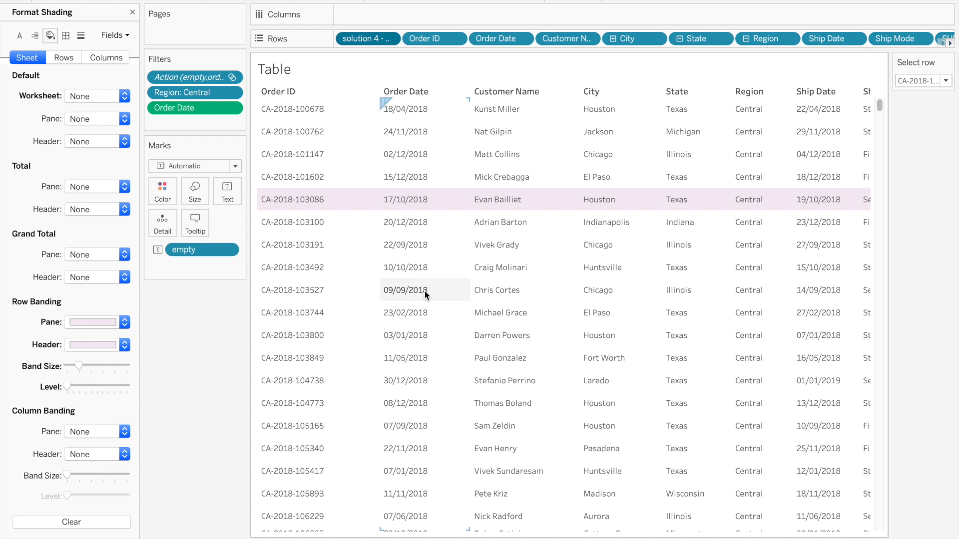
# Apply light pink shading to the table's Row Banding pane and header.
pyautogui.click(573, 323)
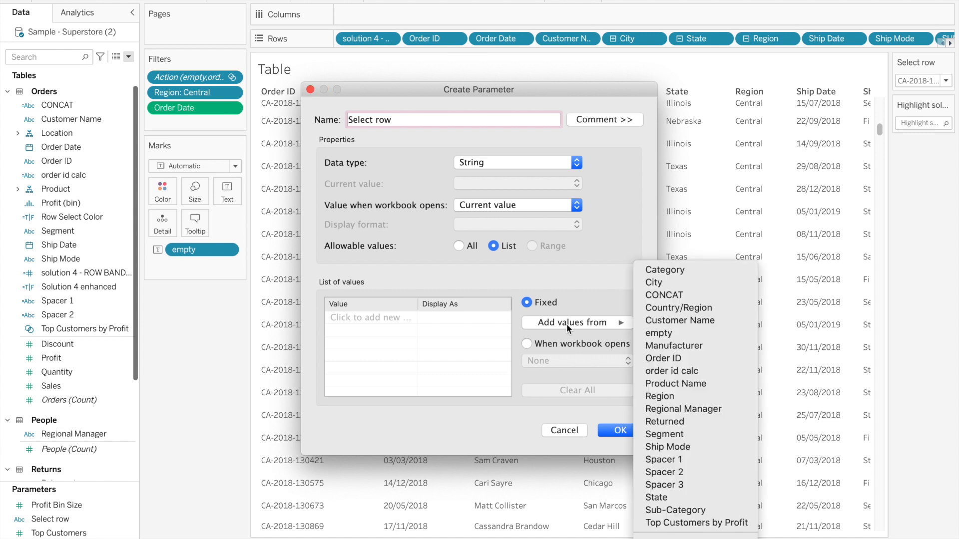
# Fill the Select row string parameter's list from Order ID and confirm it.
pyautogui.click(663, 358)
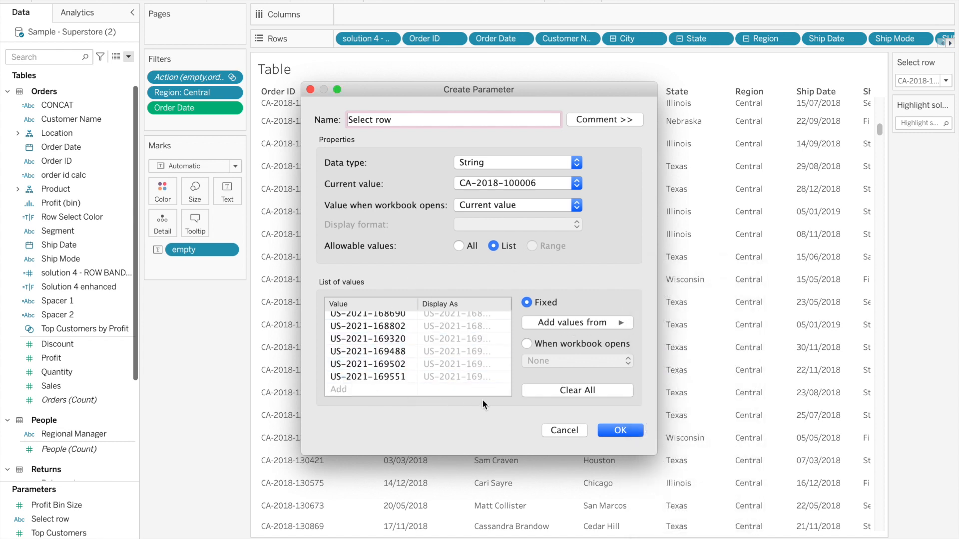
pyautogui.click(620, 429)
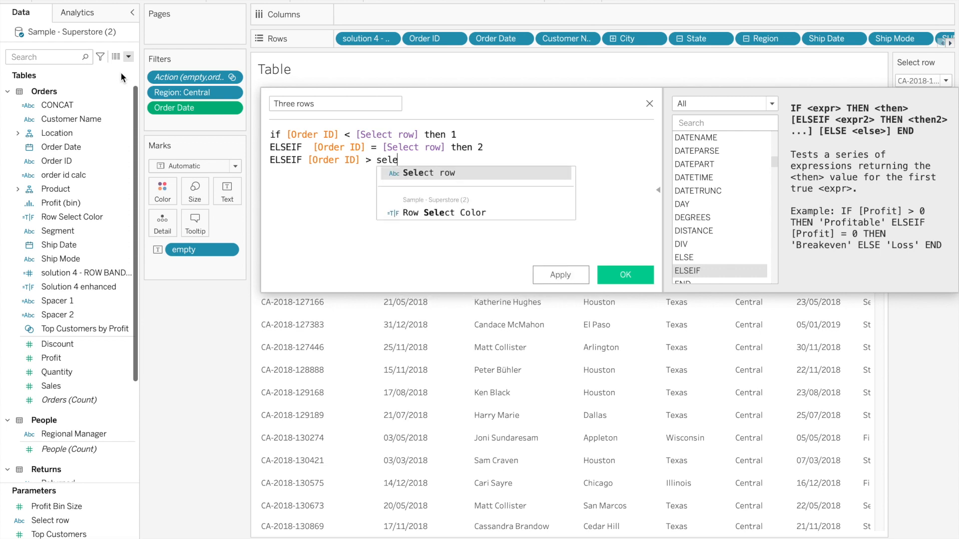
# Insert the Select row parameter into the Three rows IF/ELSEIF formula.
pyautogui.click(624, 274)
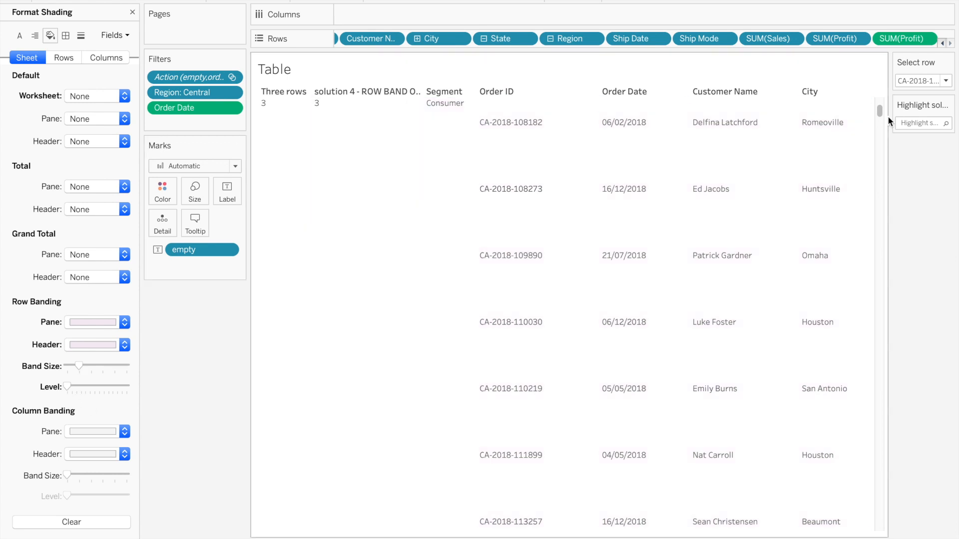
# Set light pink Row Banding shading for the table with Three rows on Rows.
pyautogui.click(131, 12)
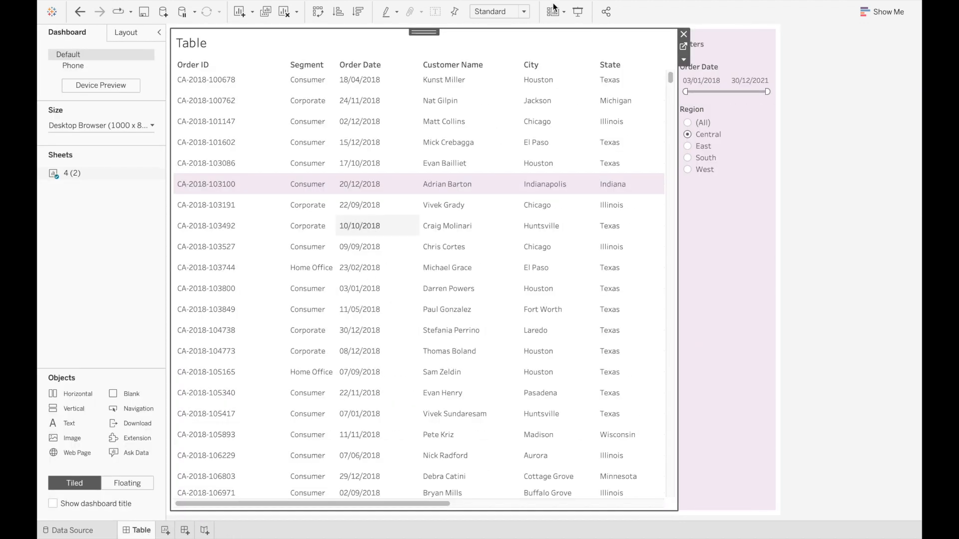
# Add a Change Parameter dashboard action 'select' on the Table sheet targeting Select row.
pyautogui.click(330, 351)
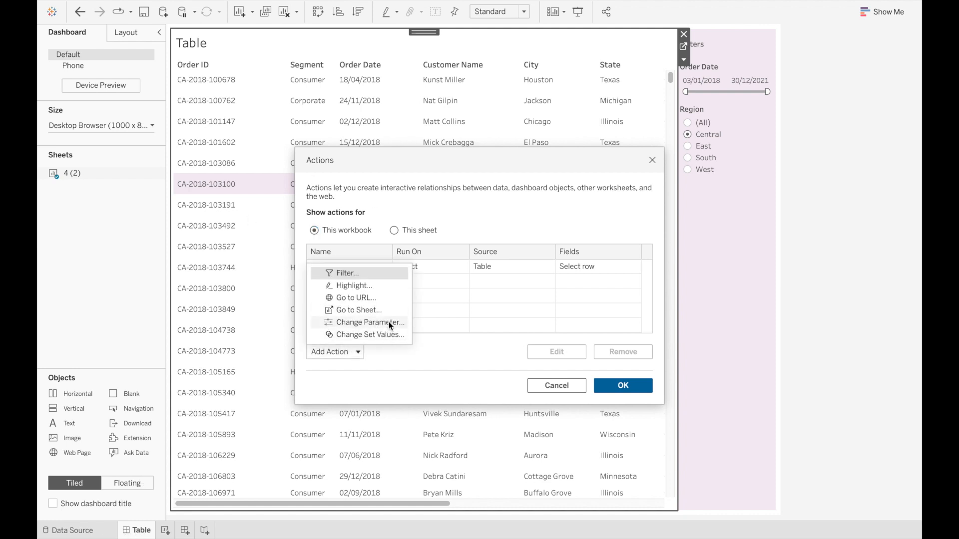
pyautogui.click(370, 322)
pyautogui.write('select')
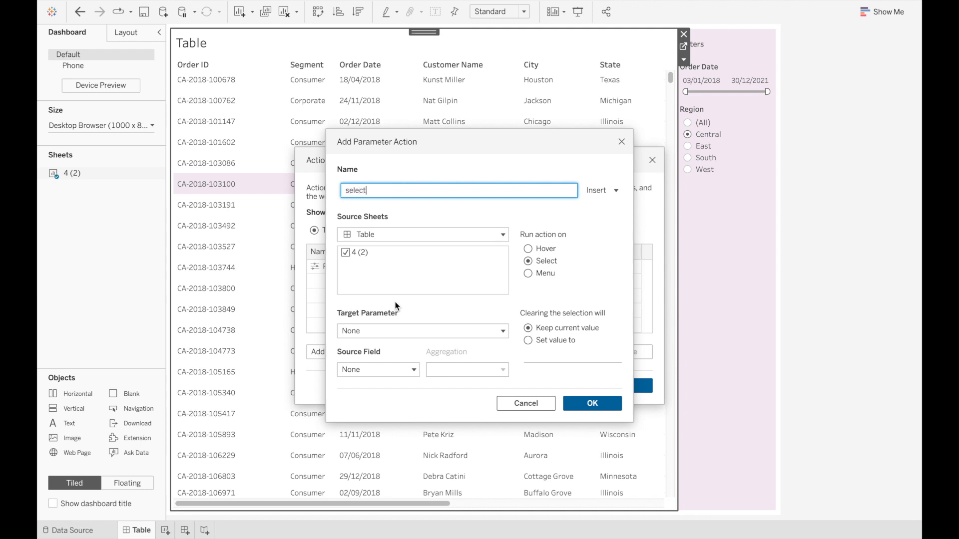
pyautogui.click(422, 331)
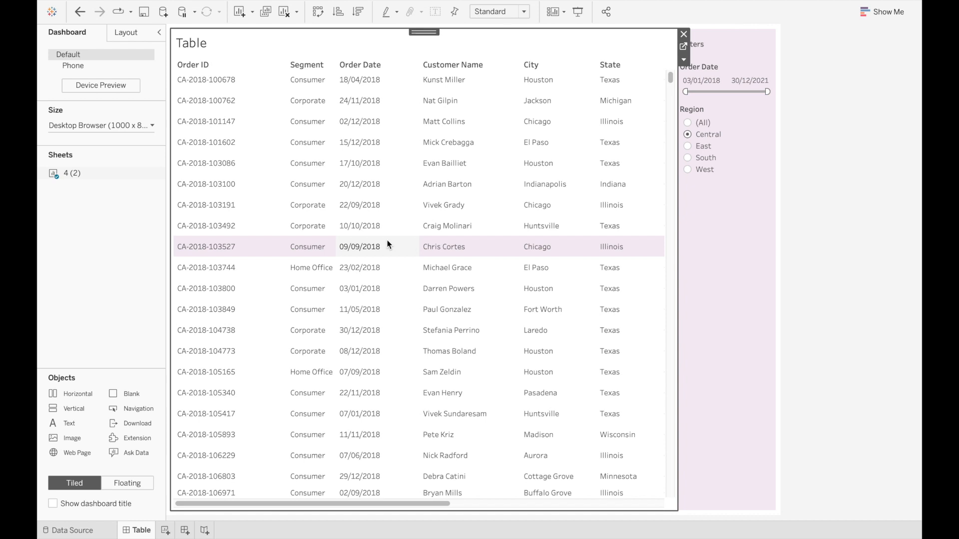
pyautogui.click(413, 66)
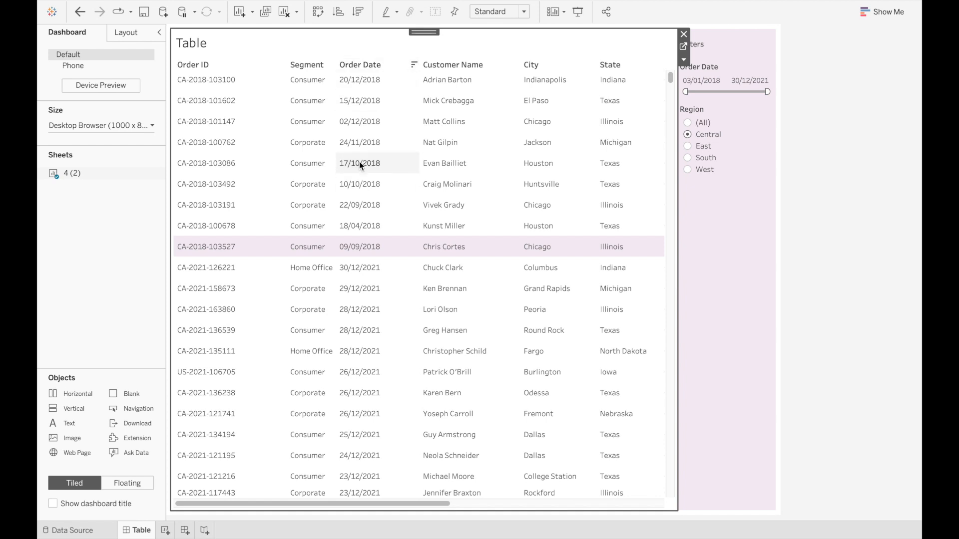
pyautogui.scroll(-3)
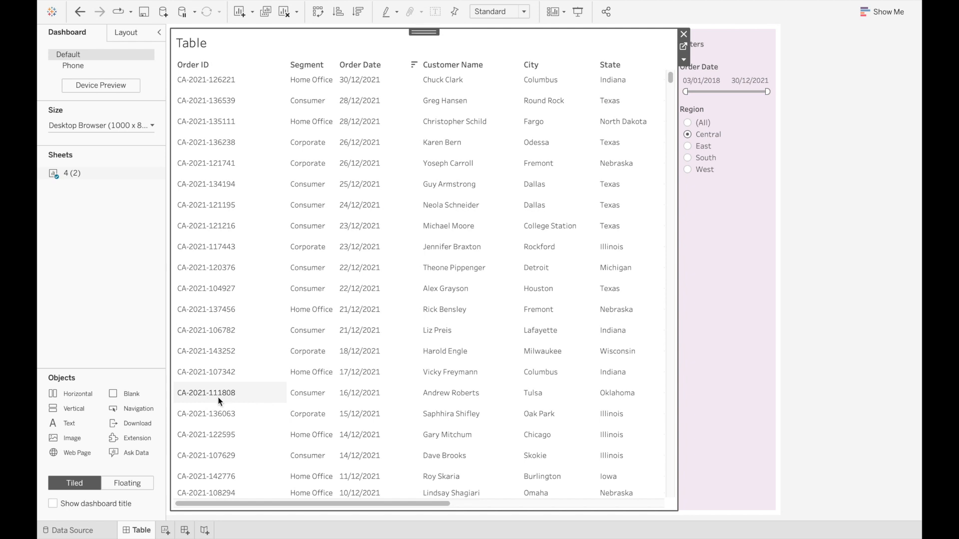
pyautogui.moveTo(283, 392)
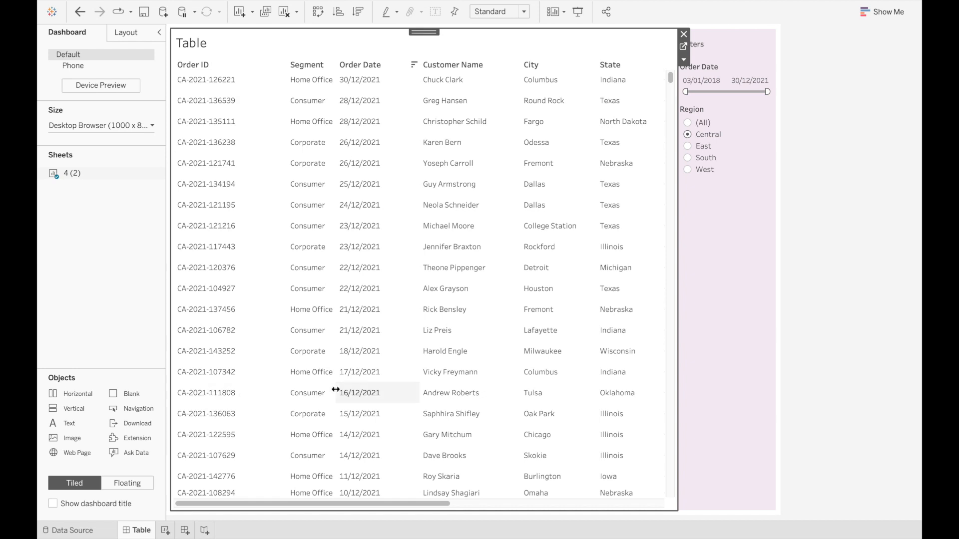
pyautogui.scroll(-3)
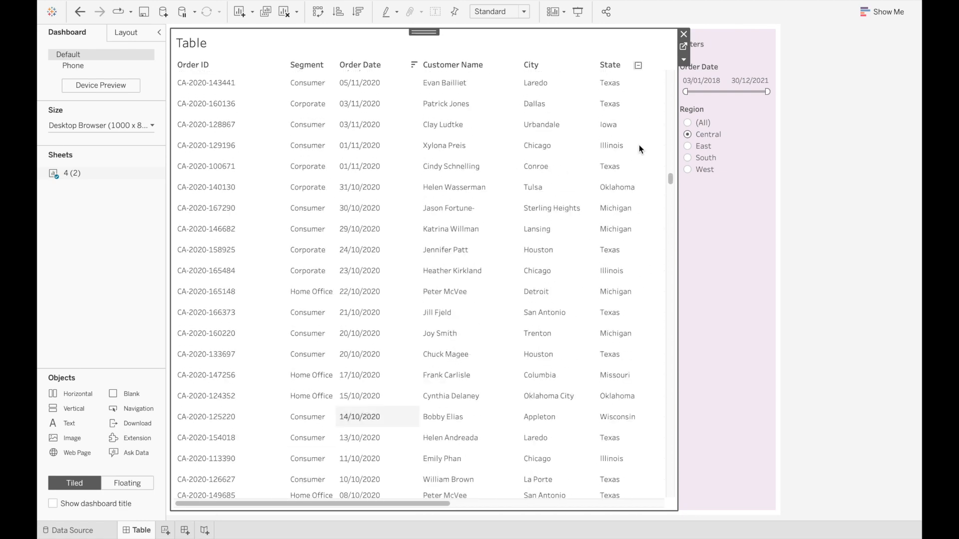
pyautogui.scroll(-3)
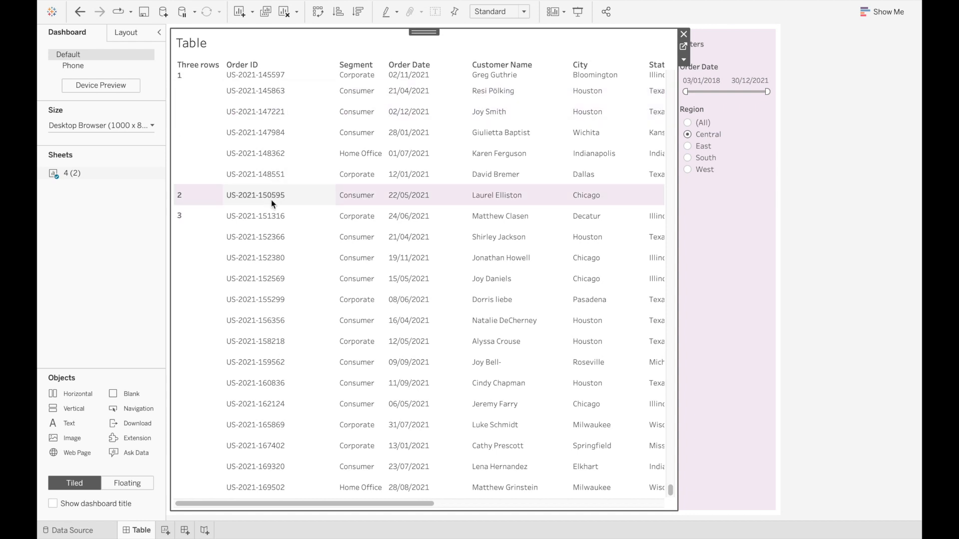
pyautogui.moveTo(338, 137)
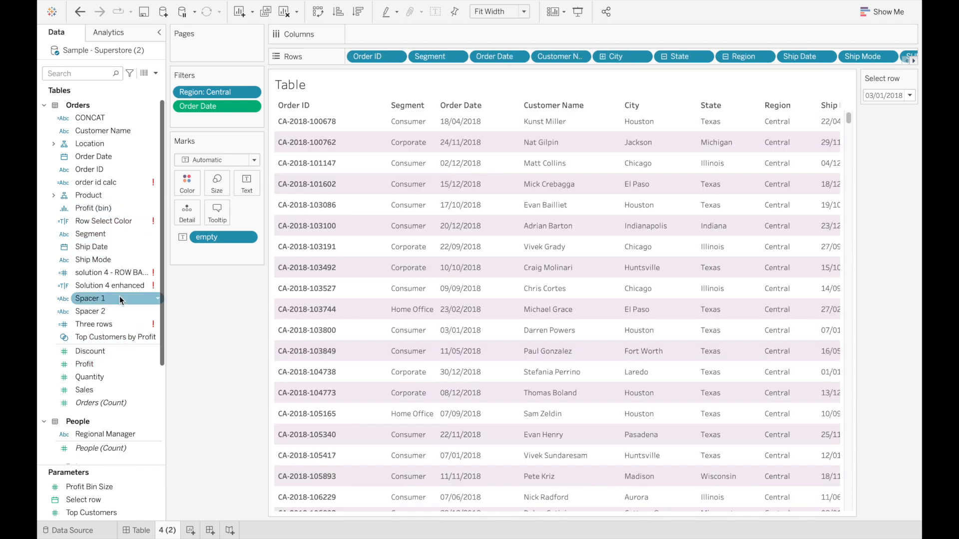
# Switch to the 4 (2) worksheet with its banded Central orders table and Select row parameter.
pyautogui.doubleClick(94, 323)
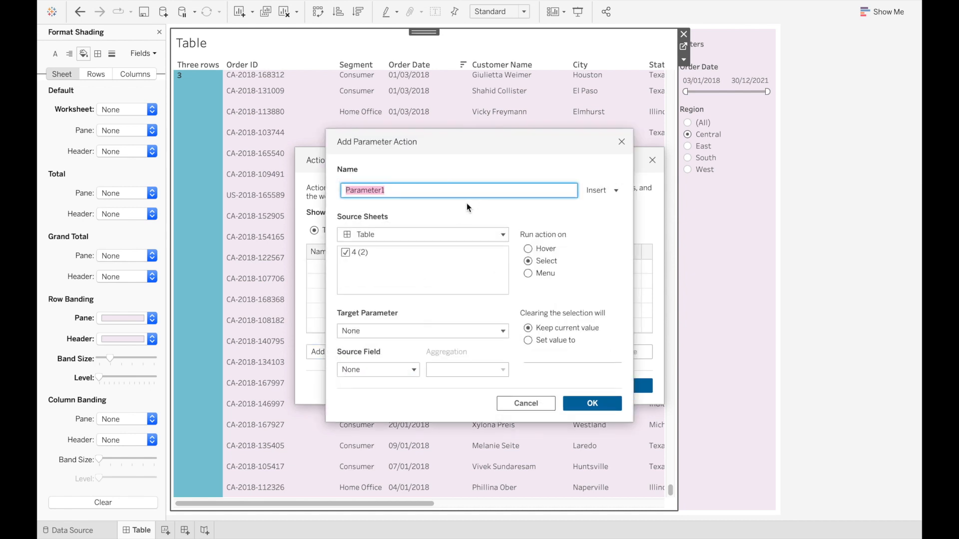
# Expand the parameter action's Target Parameter list showing Profit Bin Size, Select row and Top Customers.
pyautogui.click(421, 330)
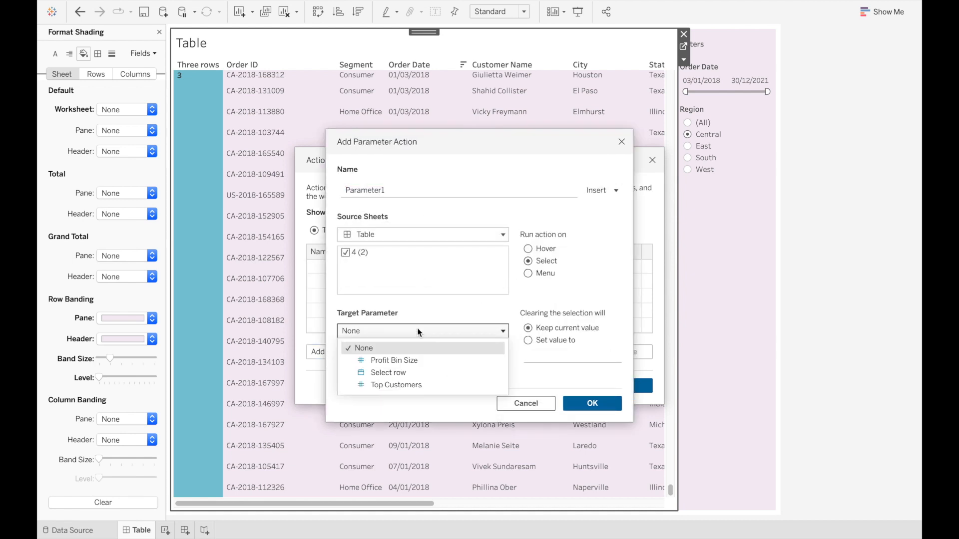